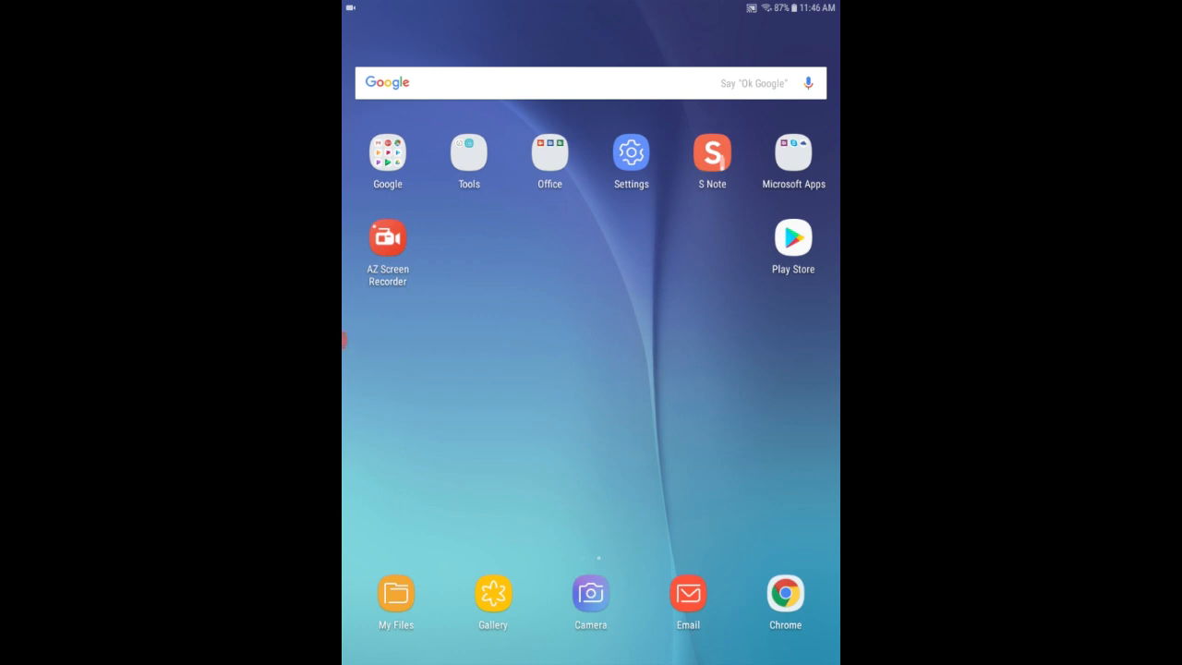
Install Libby, by OverDrive from the Play Store and go back to the home screen.
{"action": "left_click", "coordinate": [792, 237]}
{"action": "type", "text": "libby"}
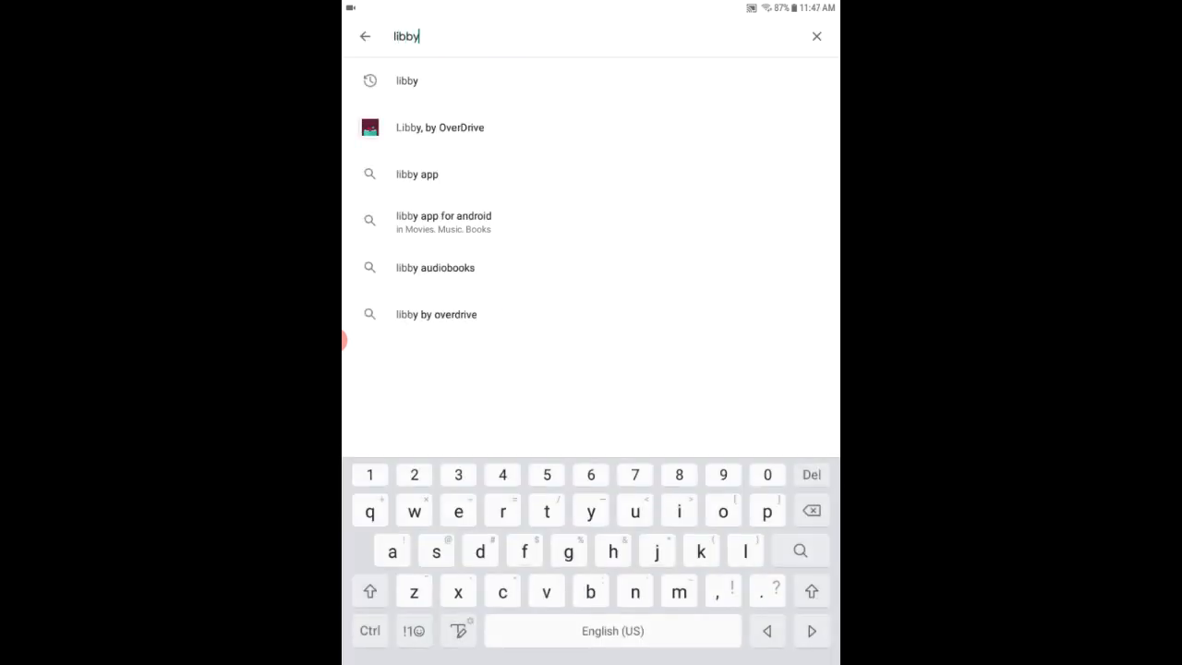
{"action": "left_click", "coordinate": [439, 127]}
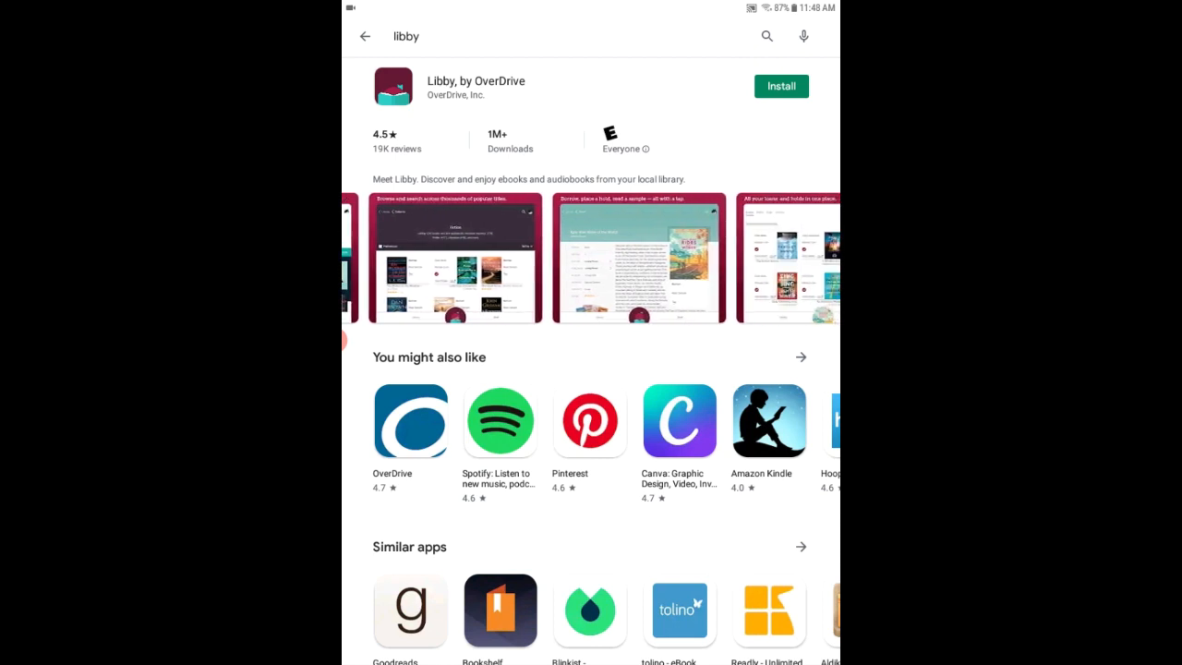
{"action": "left_click", "coordinate": [780, 86]}
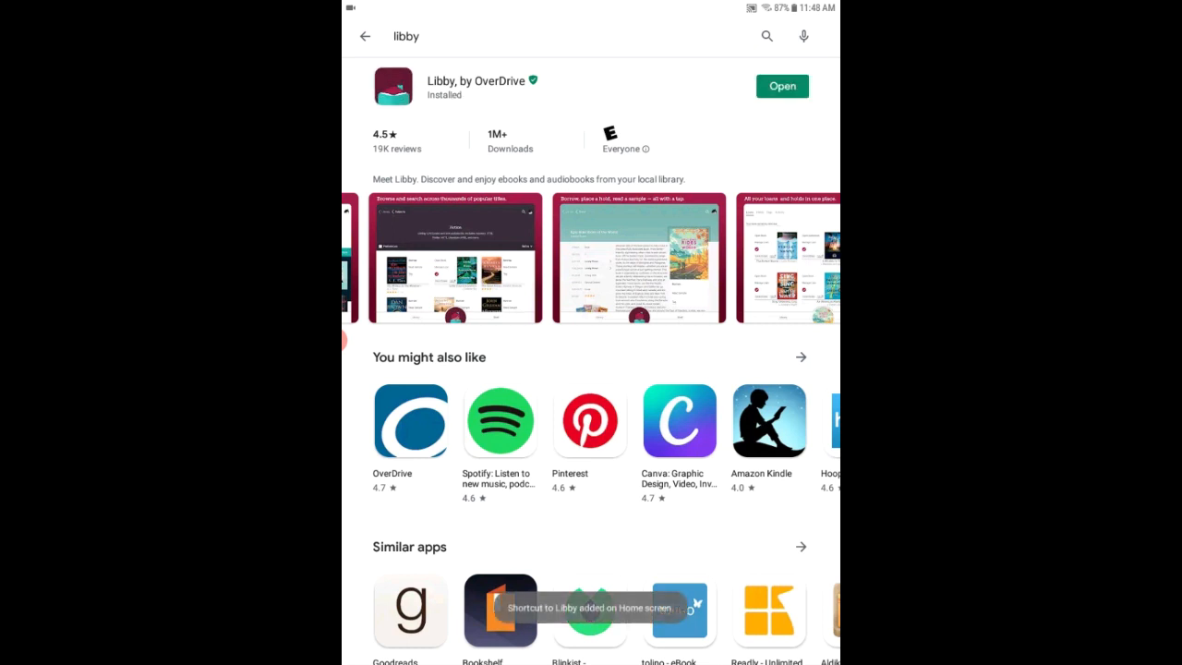
{"action": "key", "text": "Home"}
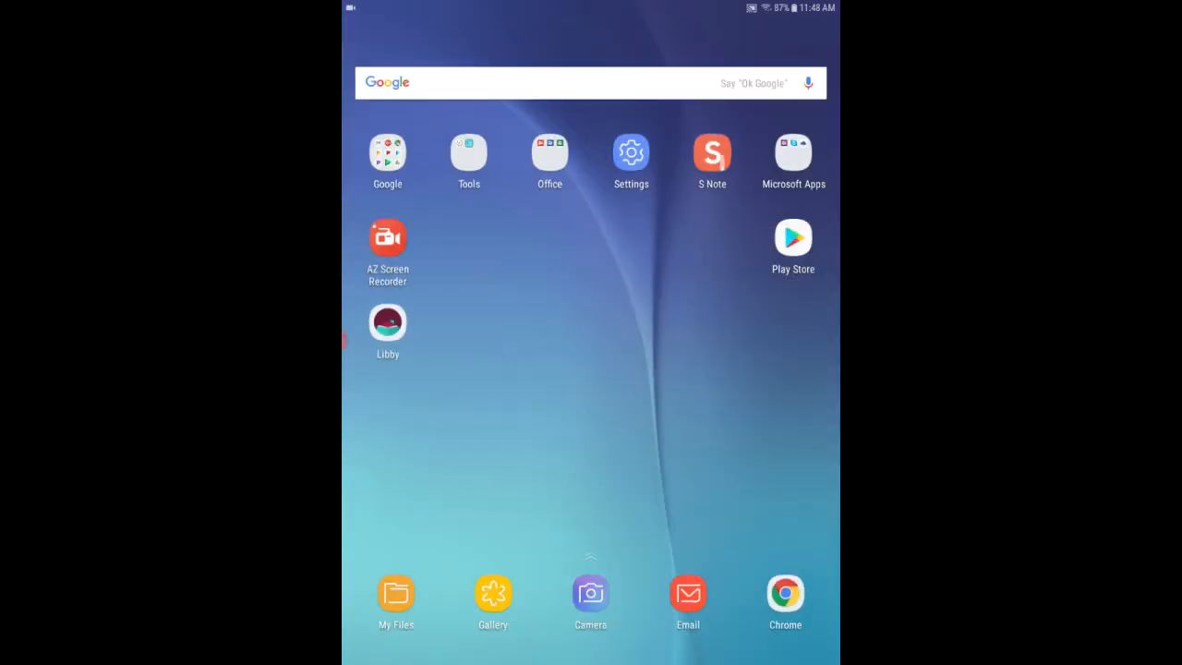
Launch Libby and pick Greater Phoenix Digital Library from a ZIP code 85302 search.
{"action": "left_click", "coordinate": [386, 323]}
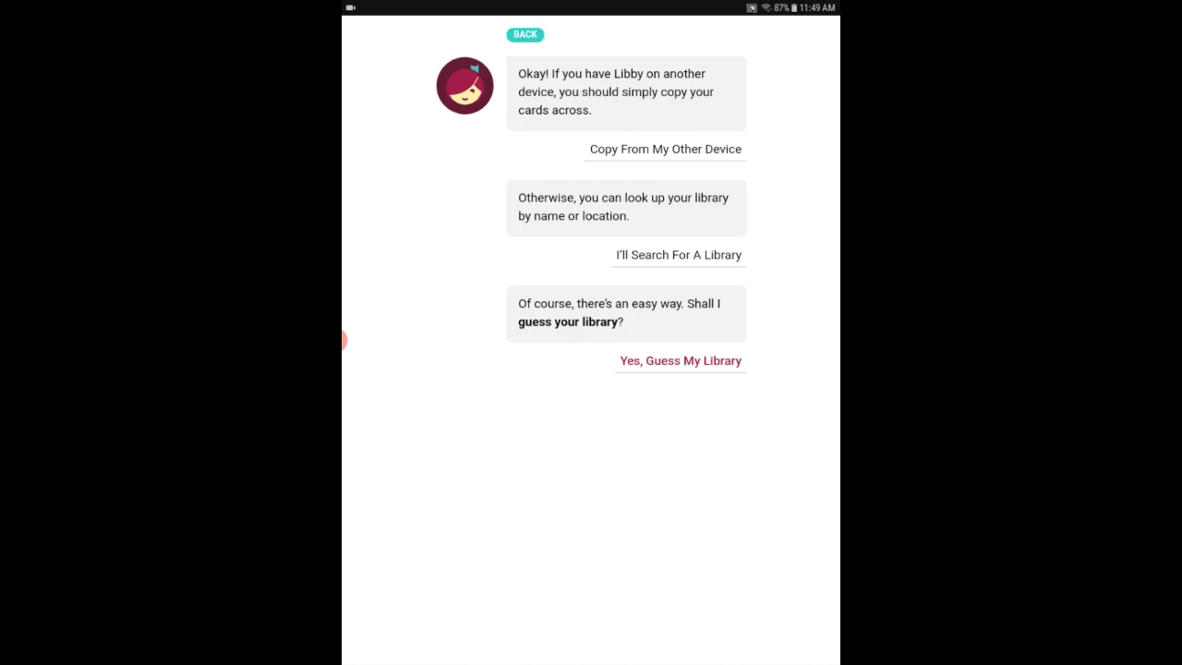
{"action": "left_click", "coordinate": [677, 254]}
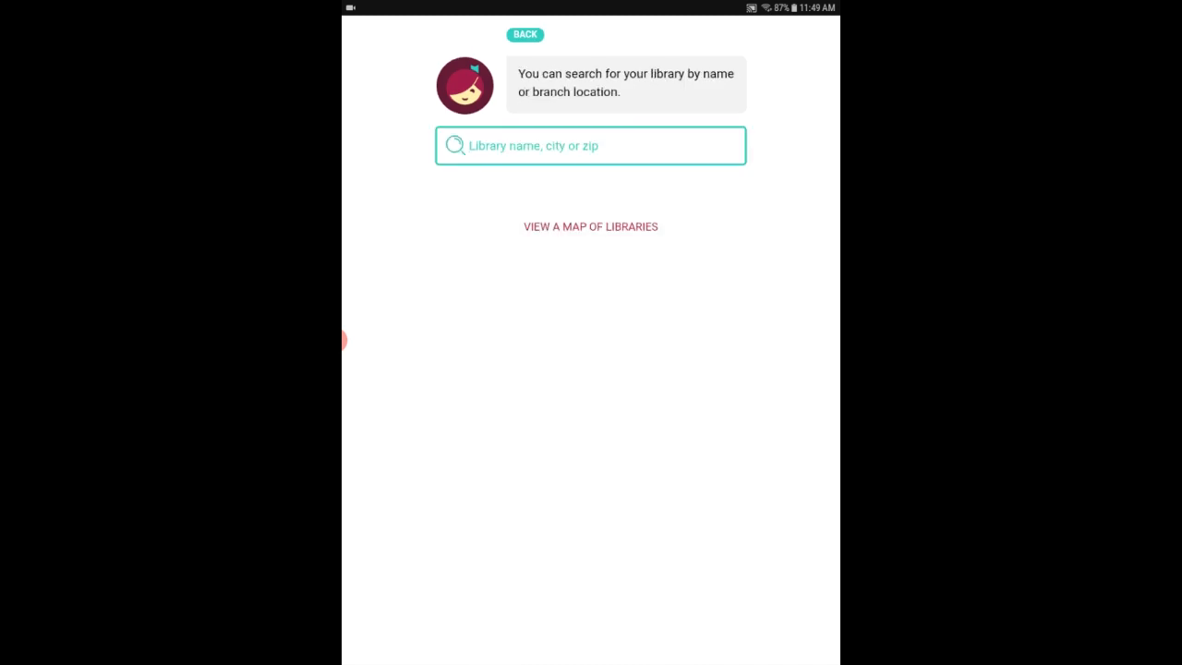
{"action": "left_click", "coordinate": [590, 145]}
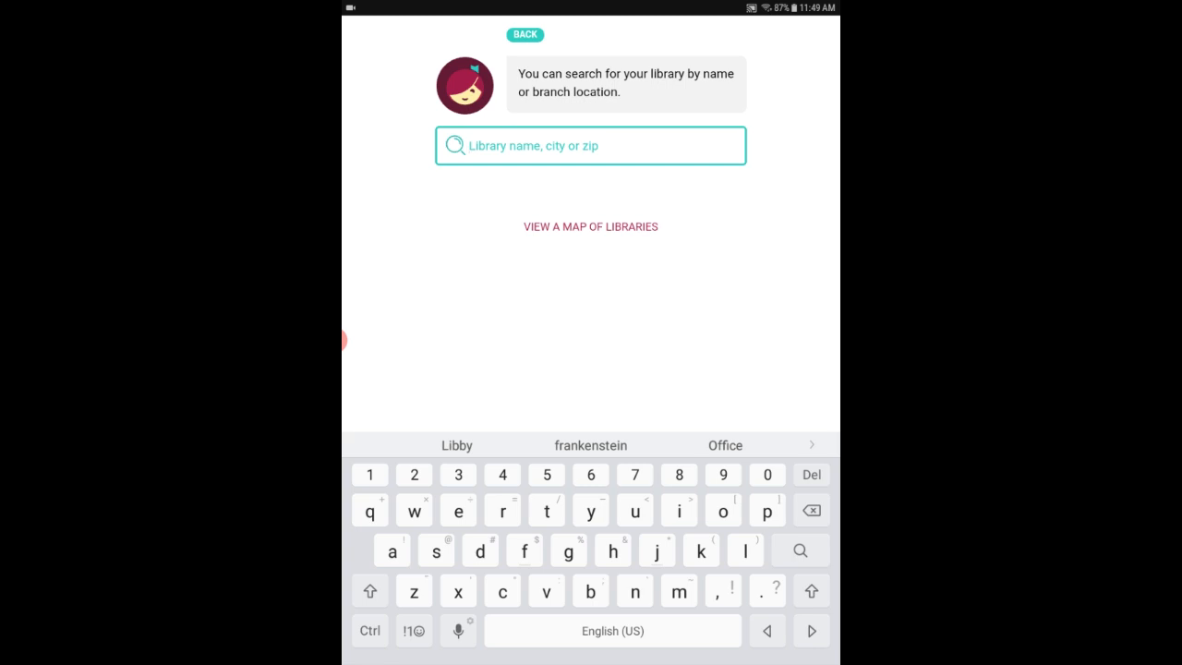
{"action": "type", "text": "85302"}
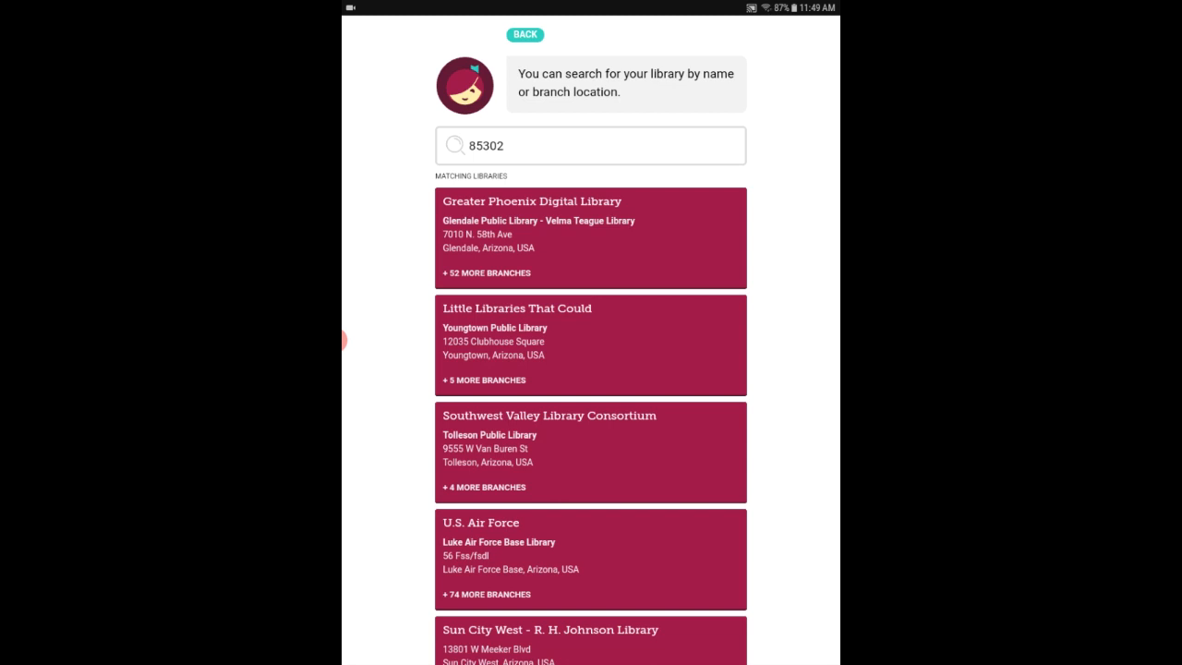
{"action": "left_click", "coordinate": [589, 238]}
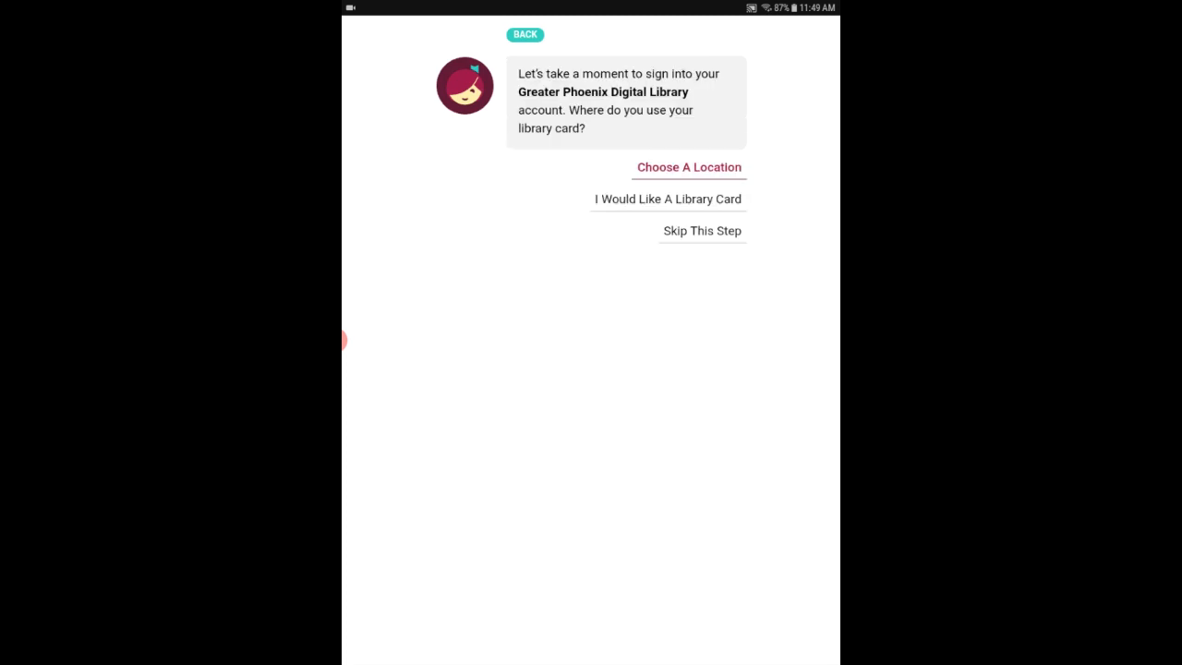
Sign in to Greater Phoenix Digital Library with the library card number and PIN.
{"action": "left_click", "coordinate": [687, 167]}
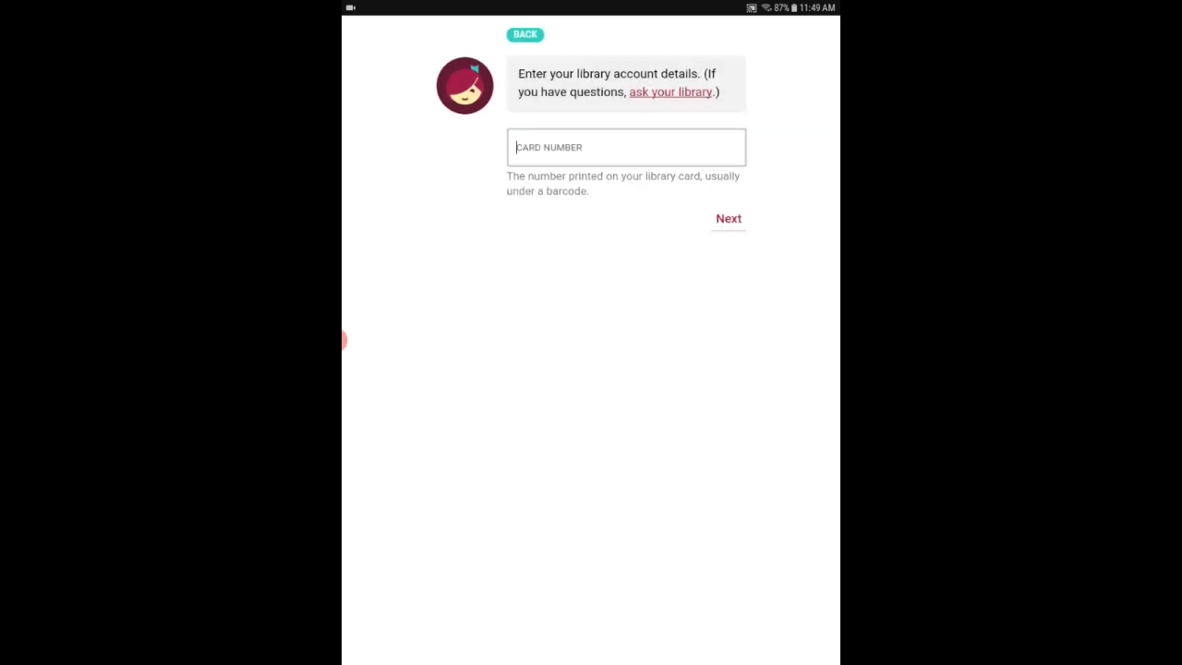
{"action": "left_click", "coordinate": [625, 147]}
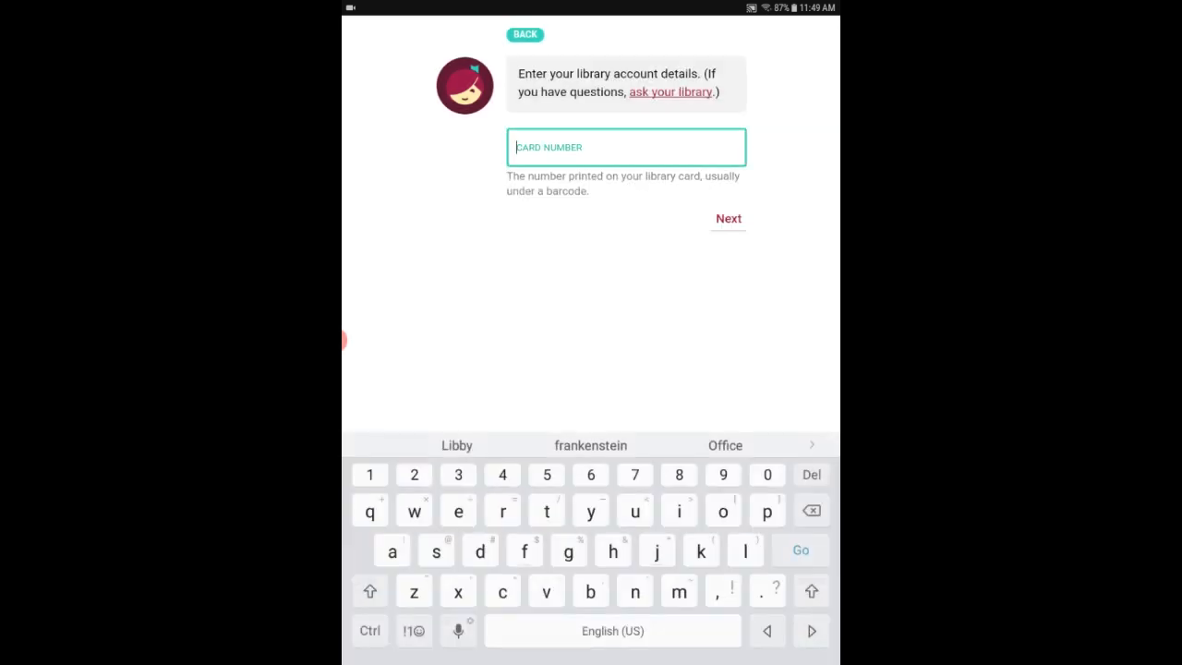
{"action": "type", "text": "21"}
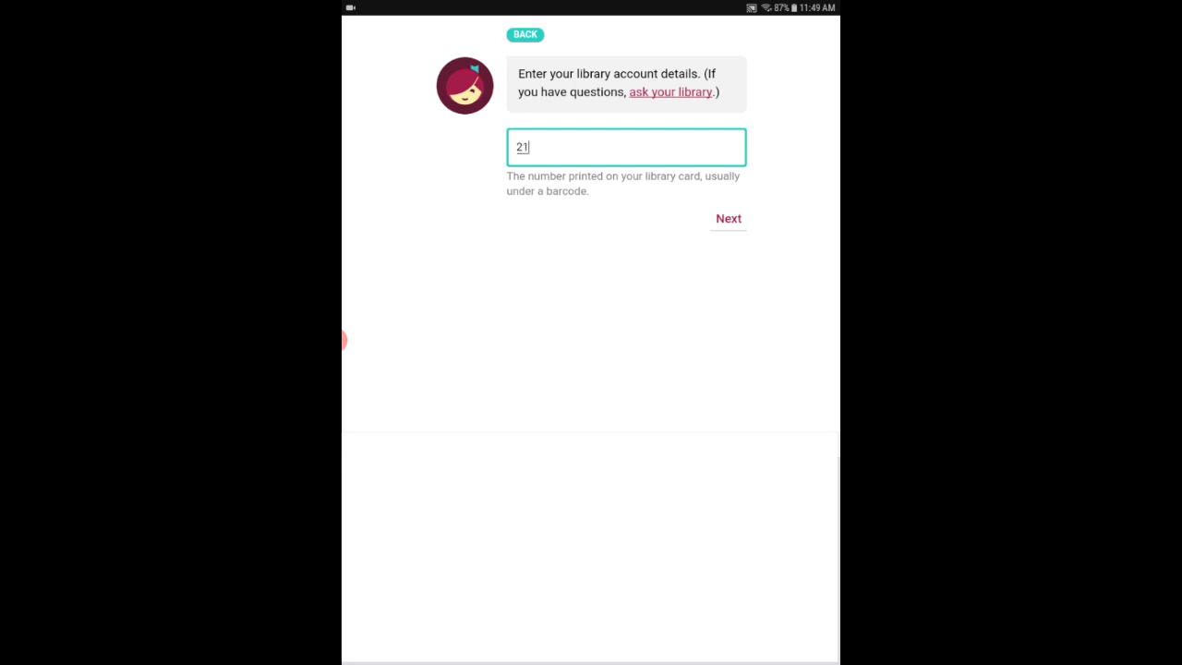
{"action": "type", "text": "442"}
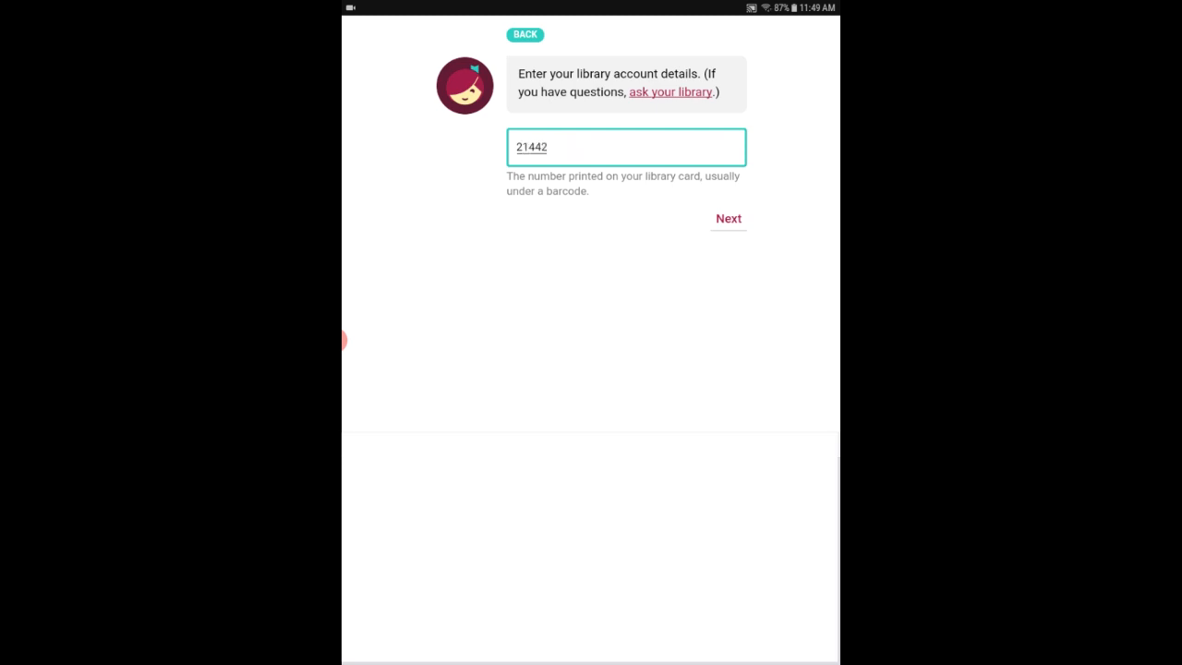
{"action": "type", "text": "5"}
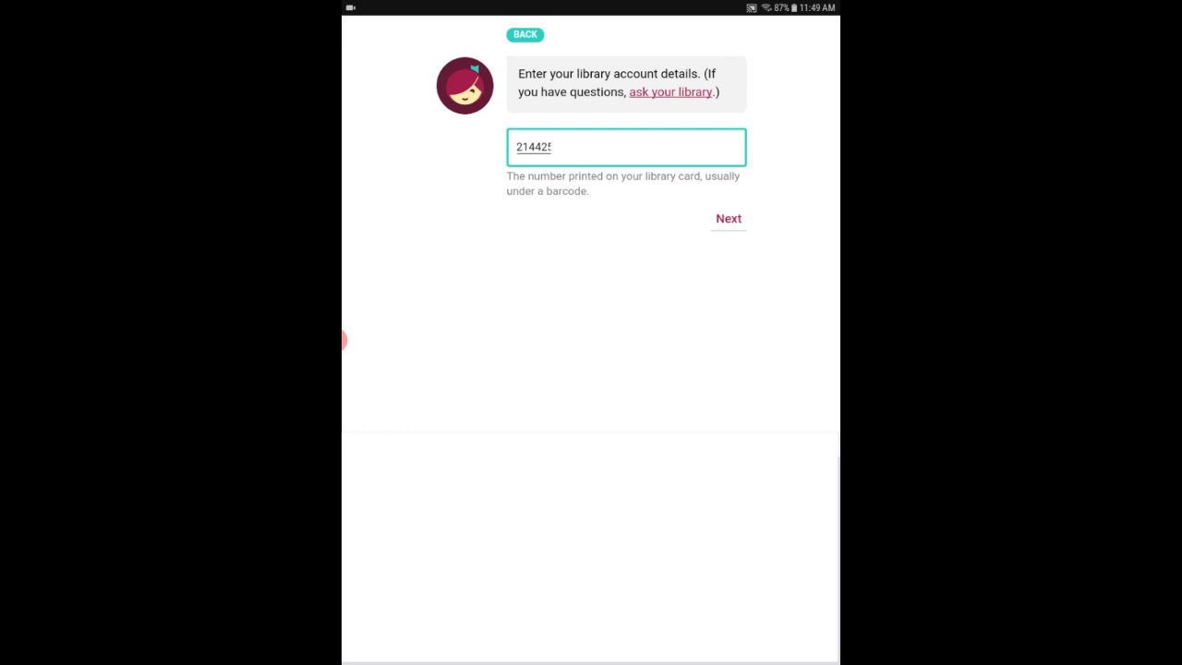
{"action": "left_click", "coordinate": [727, 219]}
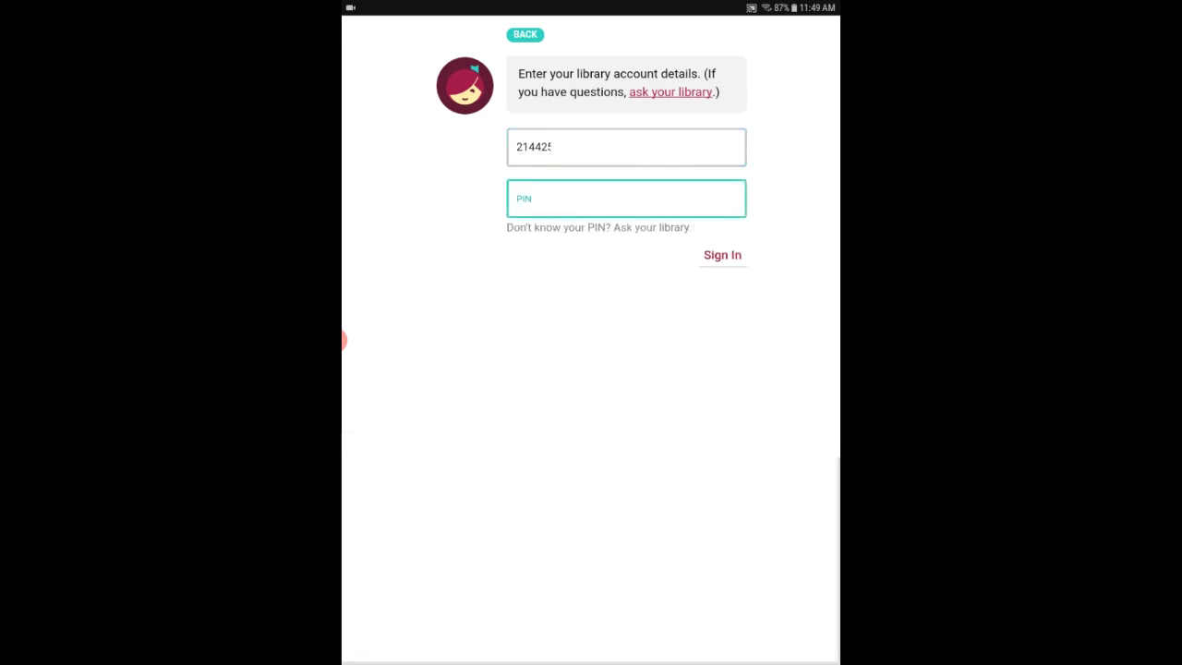
{"action": "left_click", "coordinate": [625, 198]}
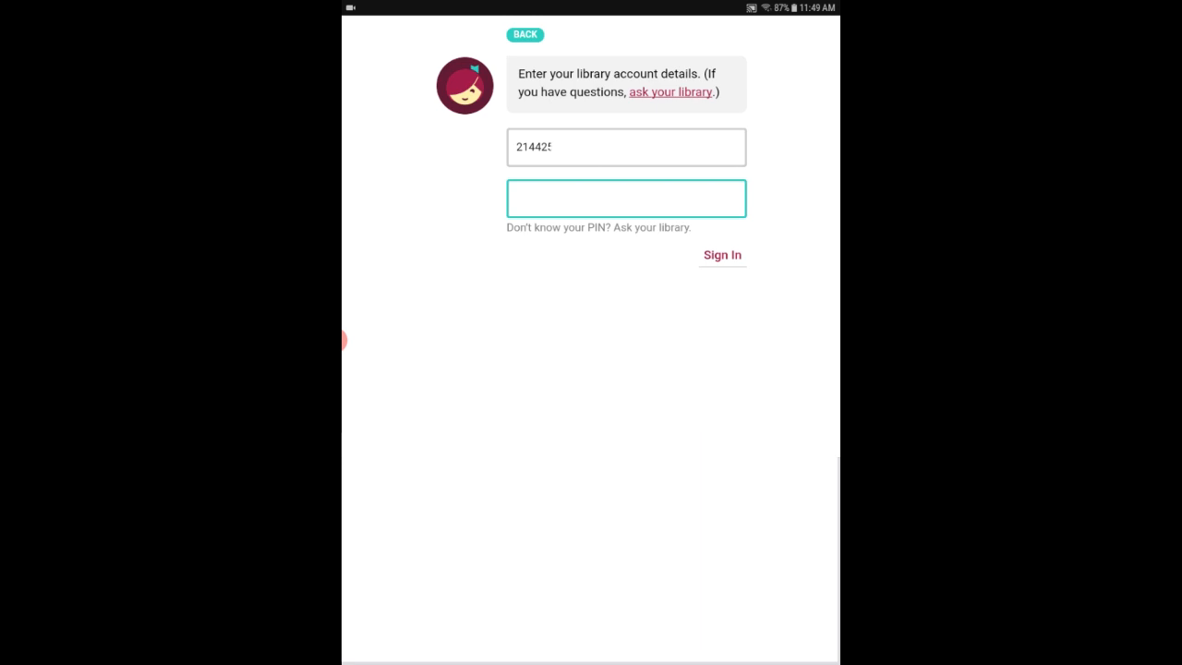
{"action": "left_click", "coordinate": [722, 255]}
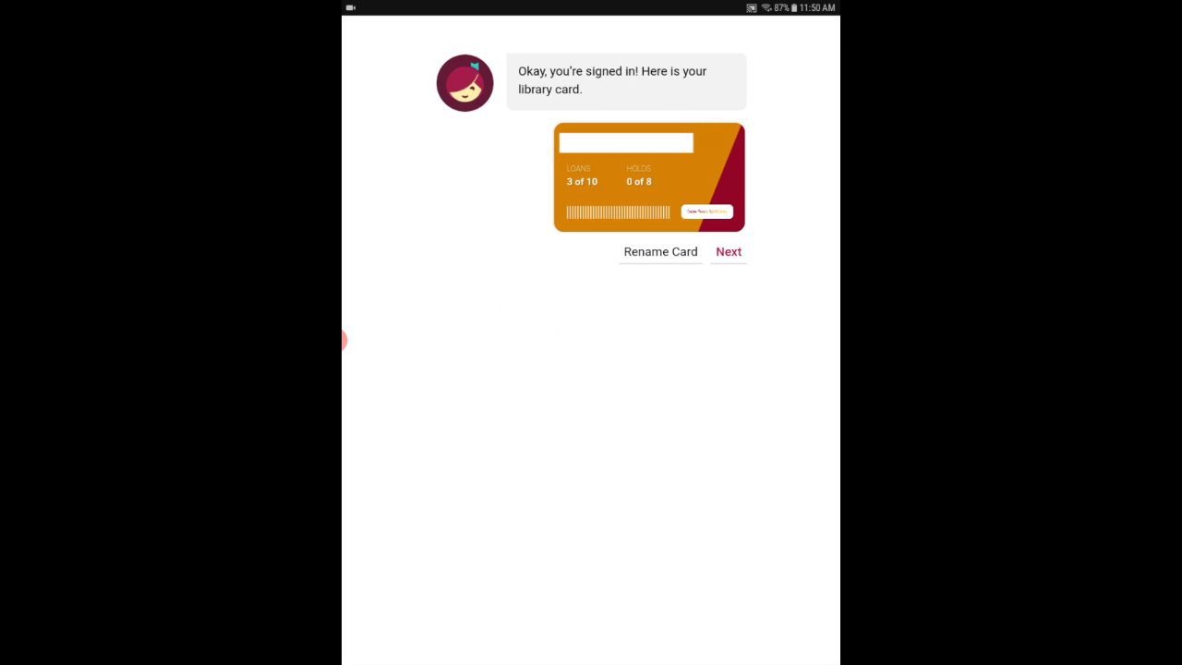
Search the library for 'The Catcher in the Rye' and review the five matching books.
{"action": "left_click", "coordinate": [728, 251]}
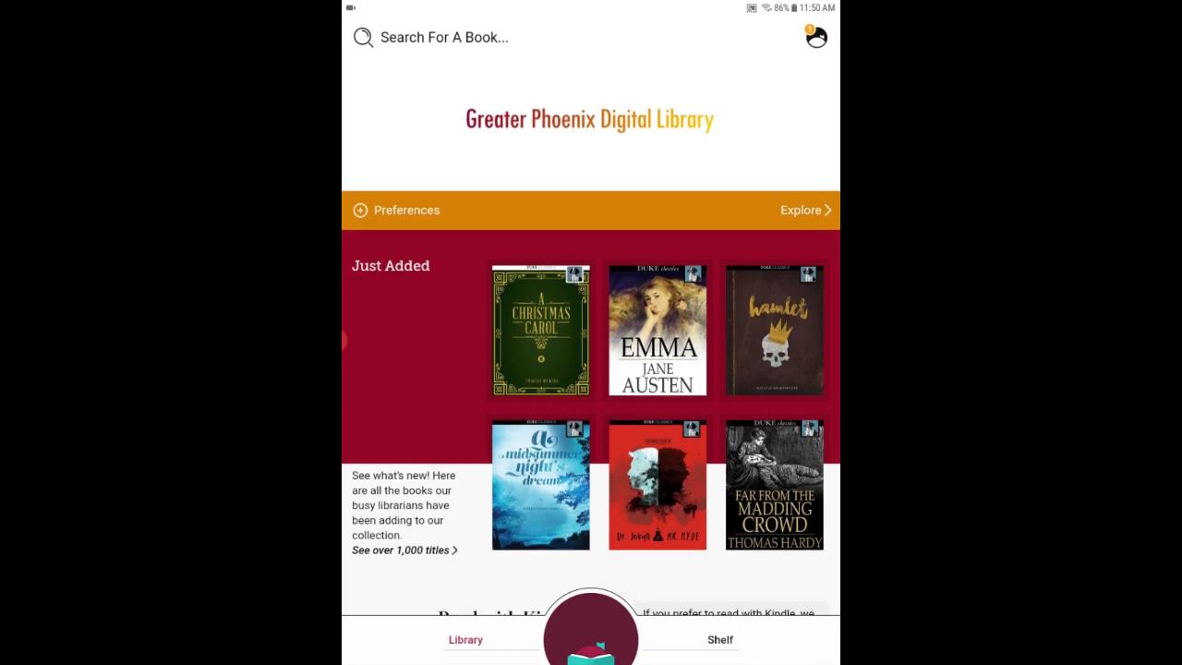
{"action": "left_click", "coordinate": [443, 37]}
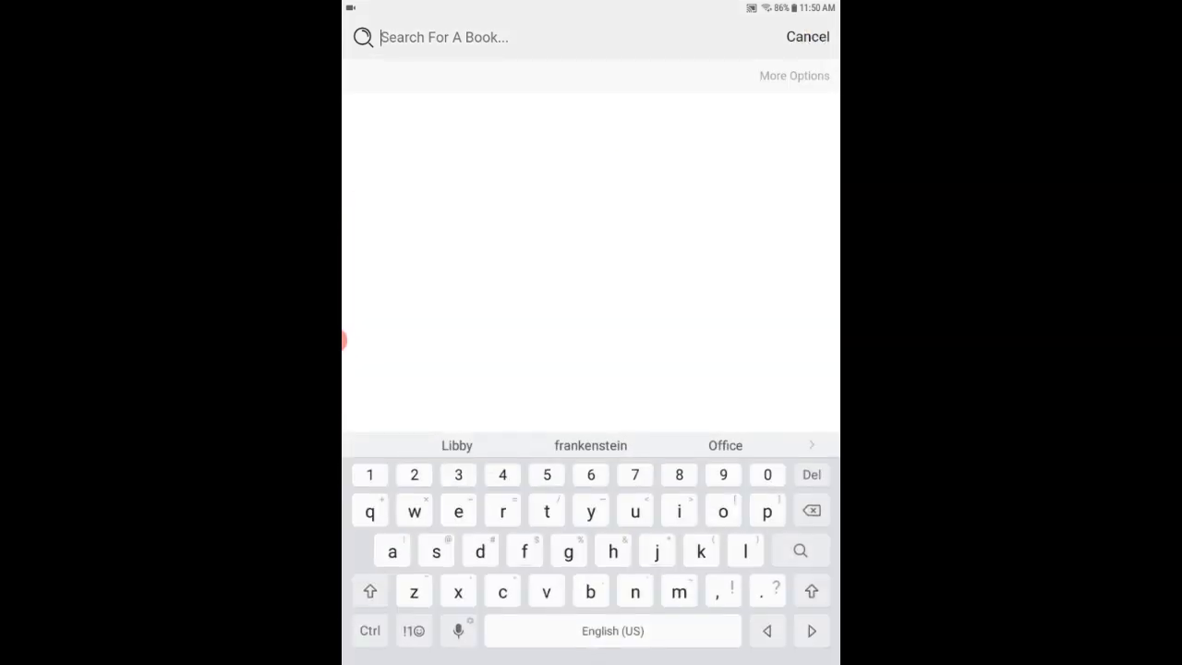
{"action": "type", "text": "the catcher"}
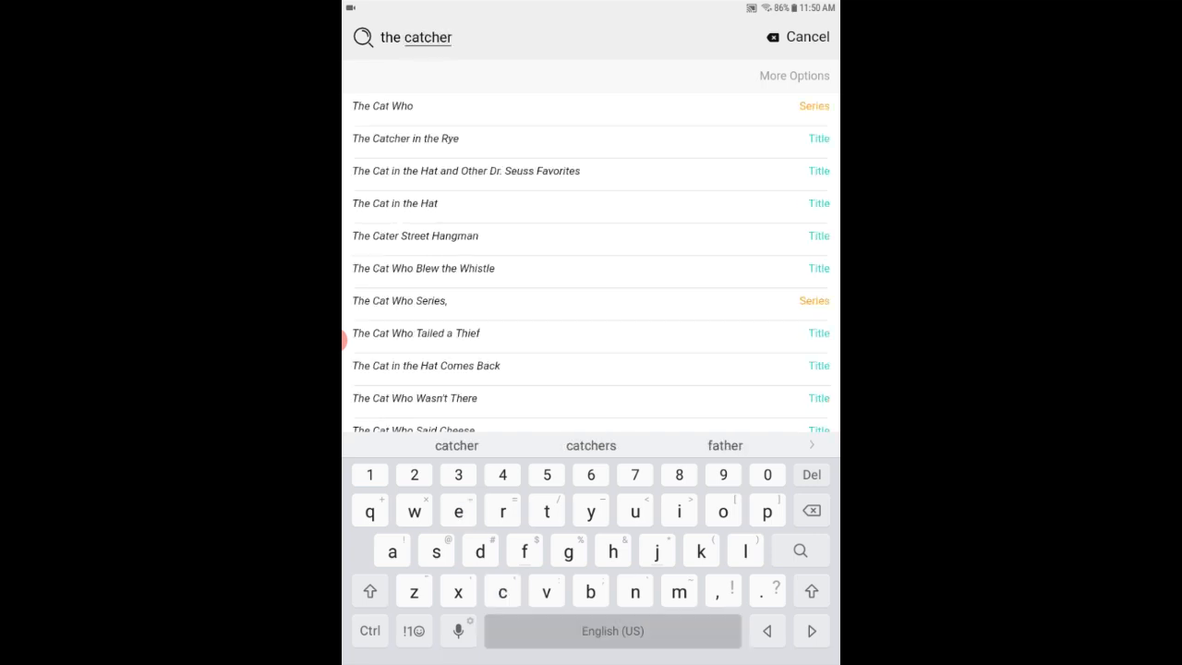
{"action": "type", "text": "in the rye"}
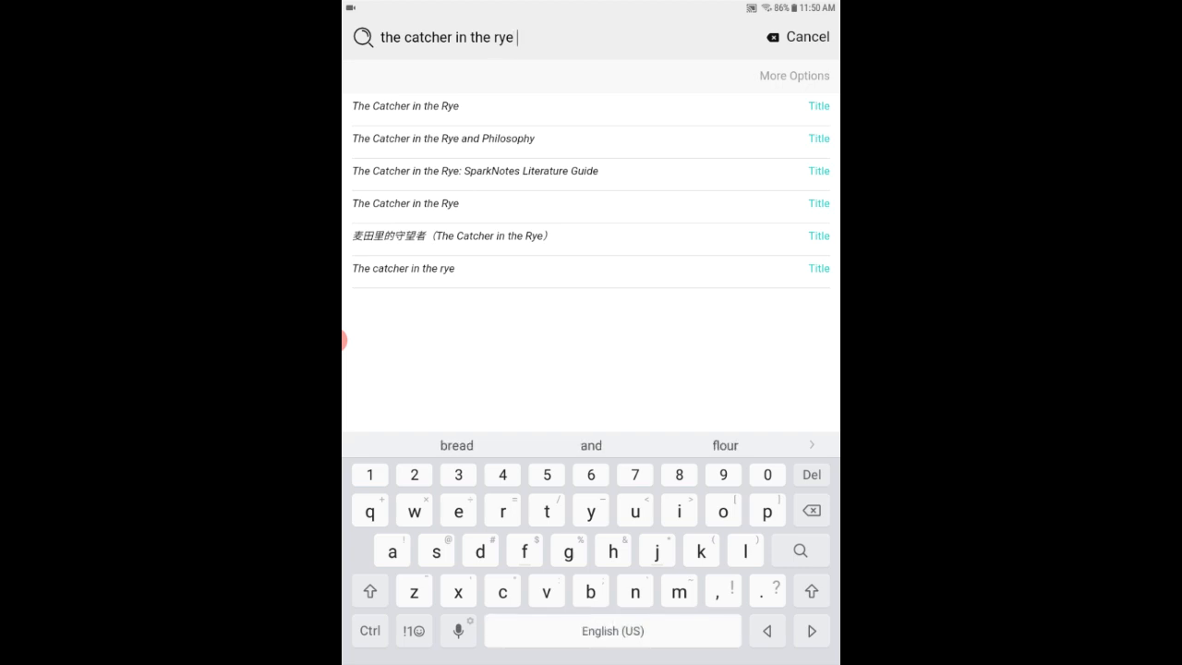
{"action": "left_click", "coordinate": [404, 105]}
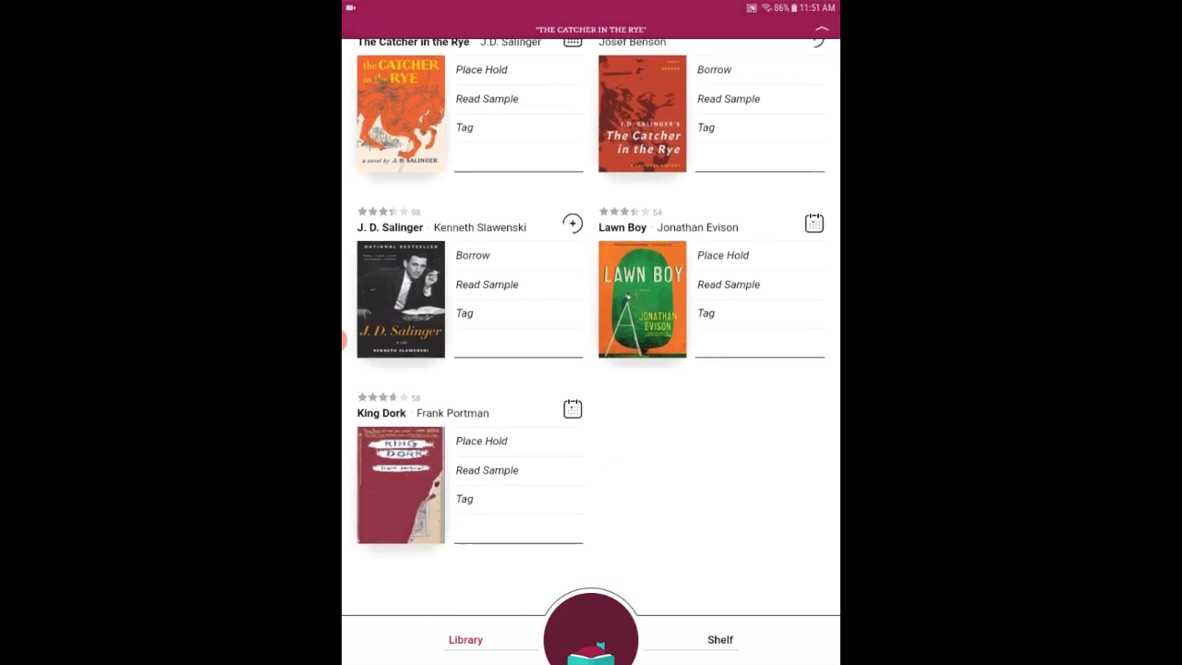
{"action": "scroll", "scroll_direction": "up", "scroll_amount": 3}
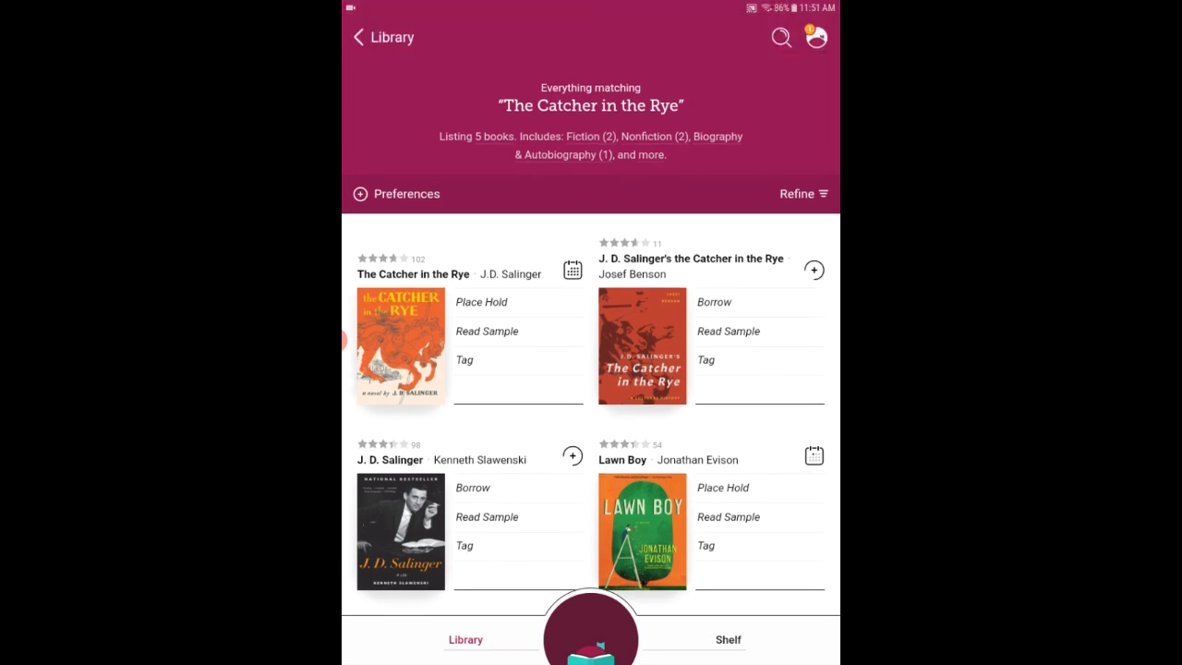
Search for 'Moby dick' and choose Borrow on the whale-cover ebook.
{"action": "left_click", "coordinate": [781, 37]}
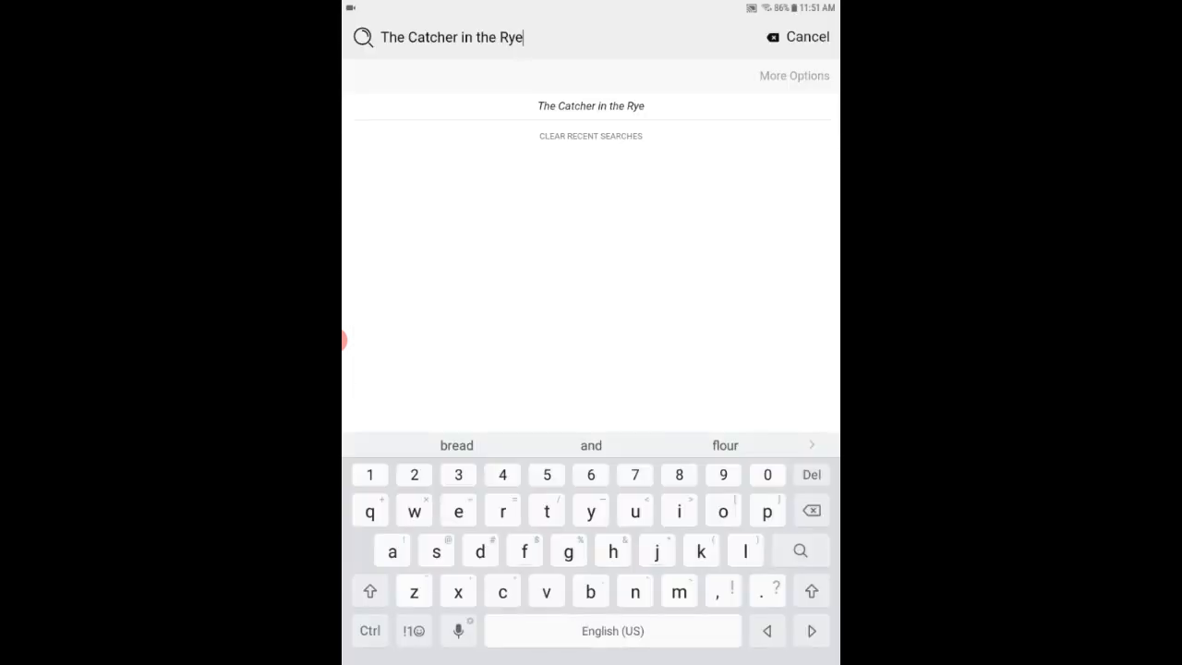
{"action": "left_click", "coordinate": [811, 509]}
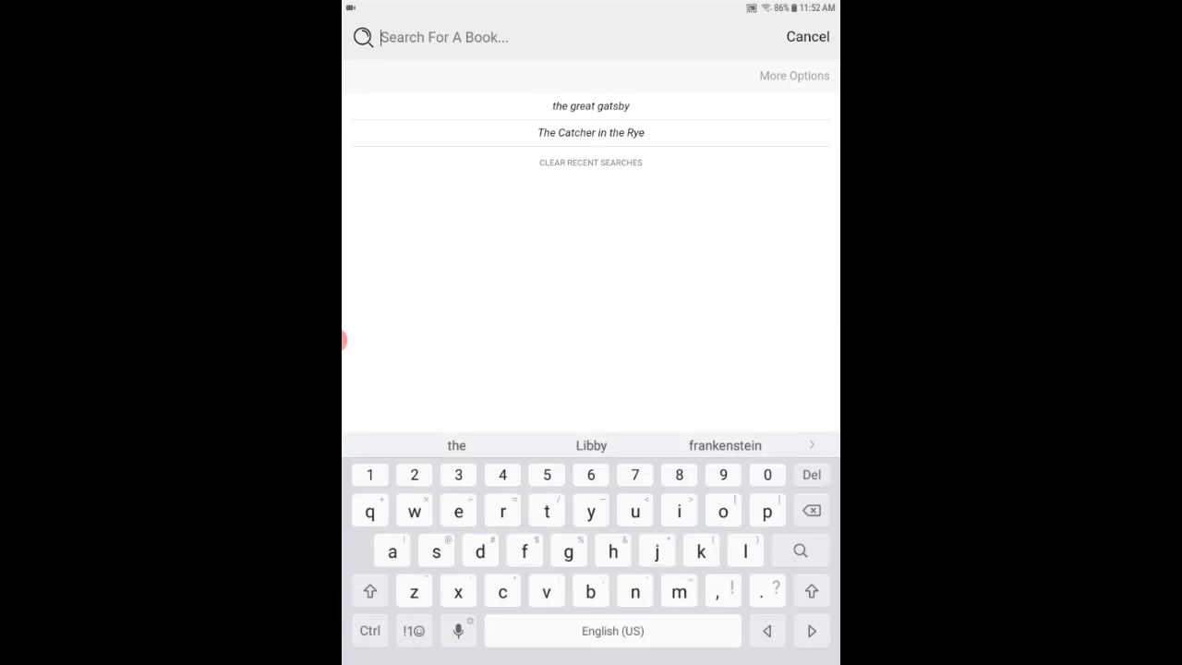
{"action": "type", "text": "moby"}
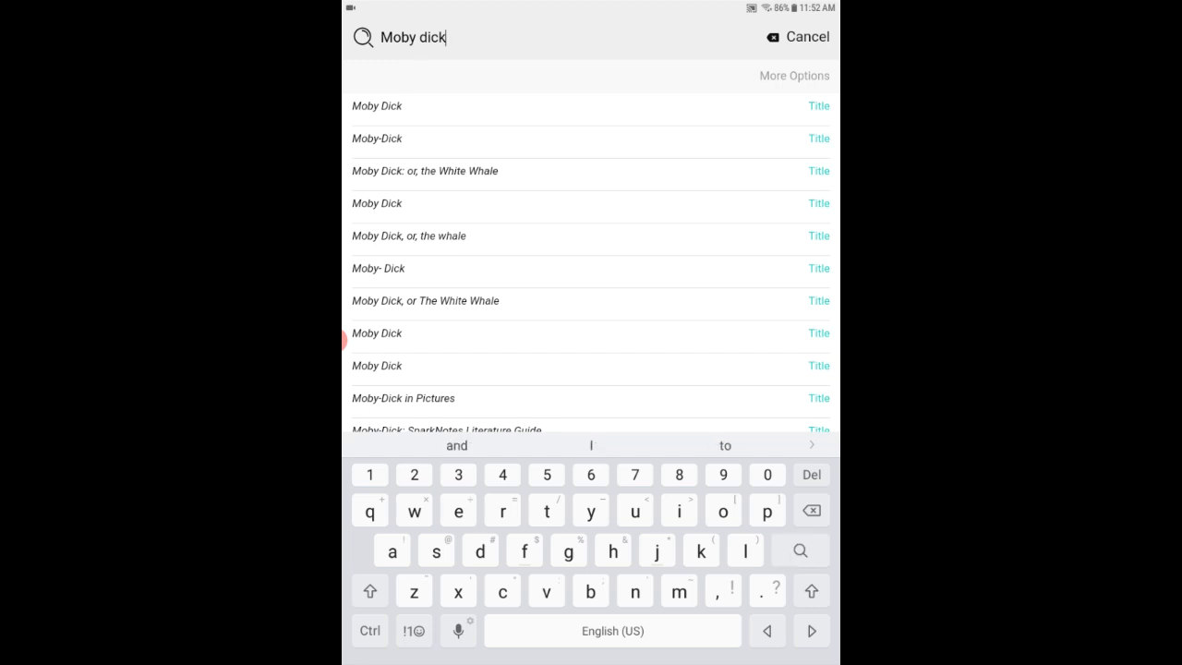
{"action": "left_click", "coordinate": [799, 549]}
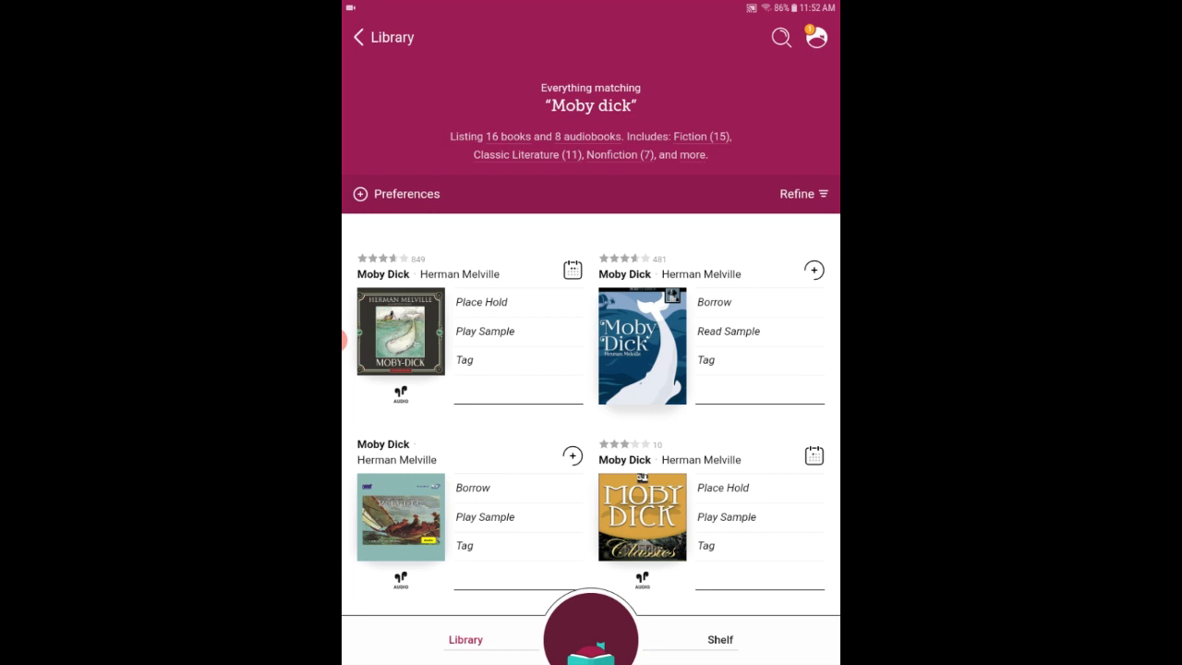
{"action": "left_click", "coordinate": [712, 302]}
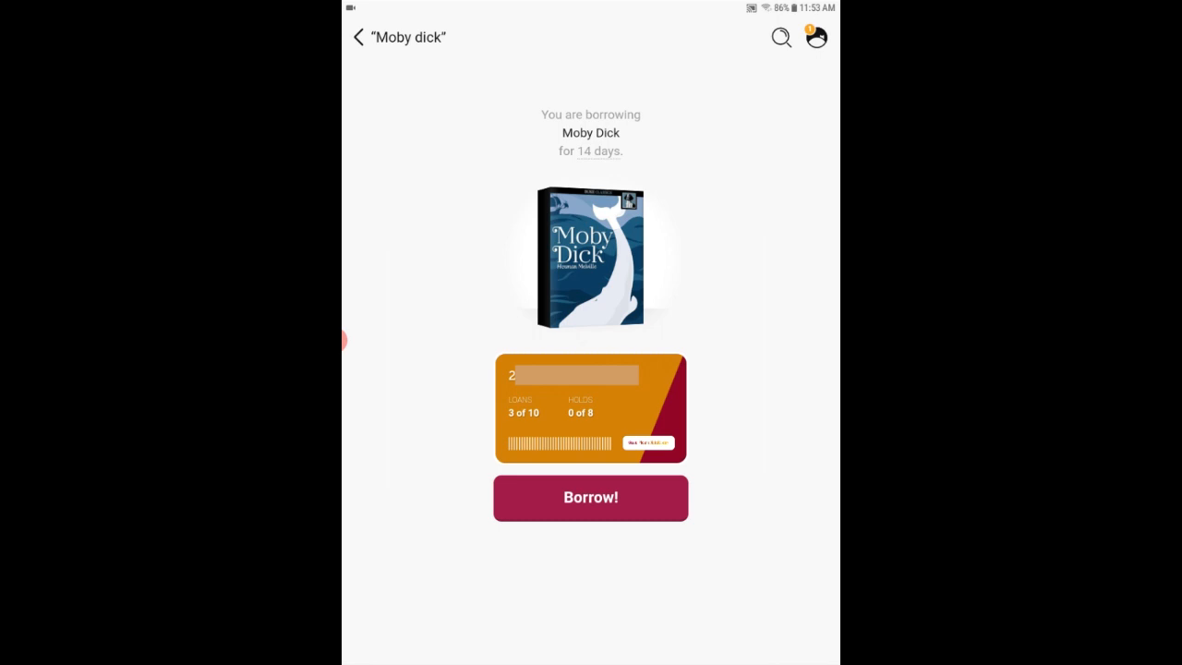
Confirm the 14-day Moby Dick loan and open the book in the reader.
{"action": "left_click", "coordinate": [590, 498]}
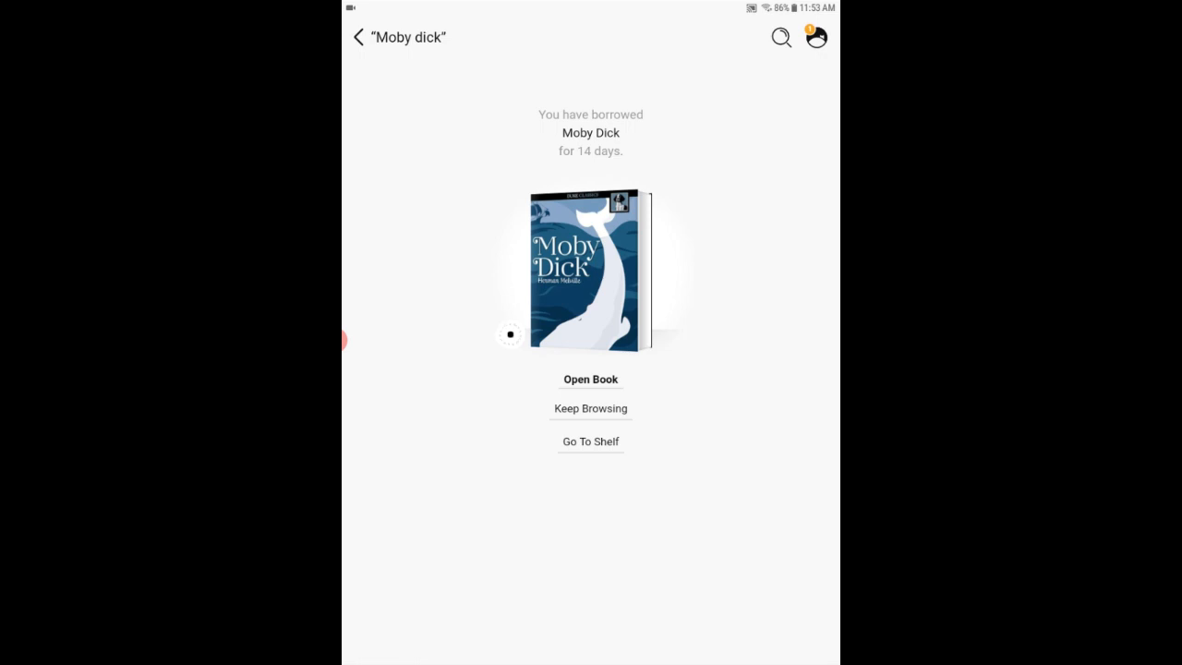
{"action": "left_click", "coordinate": [509, 333]}
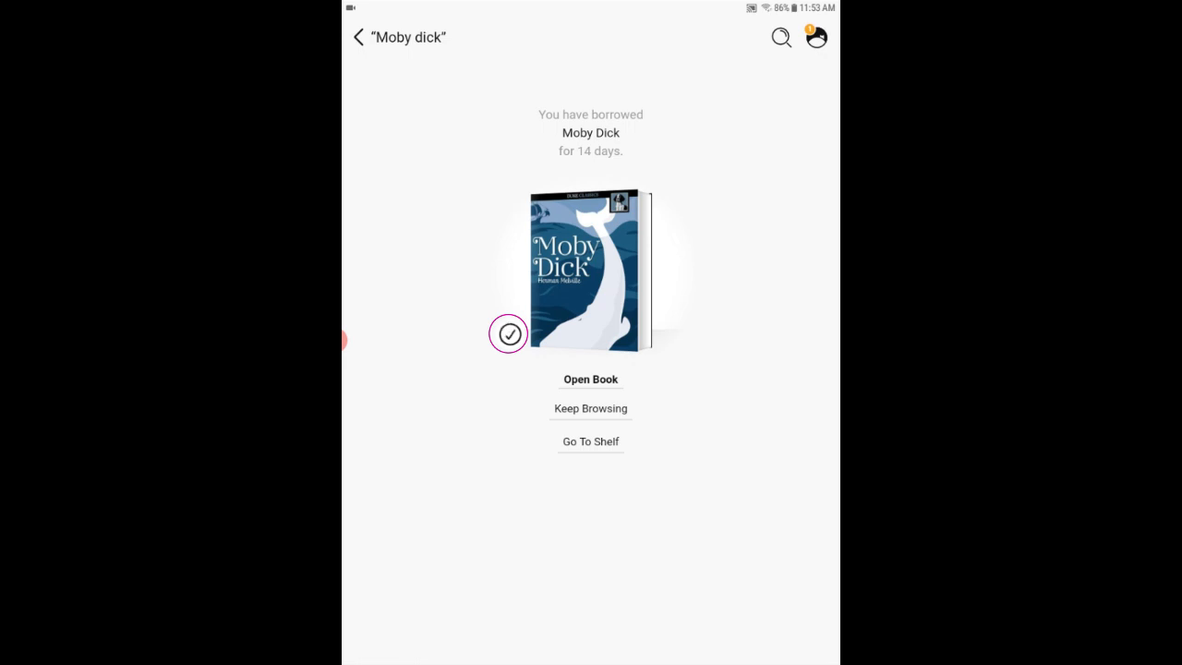
{"action": "left_click", "coordinate": [590, 378]}
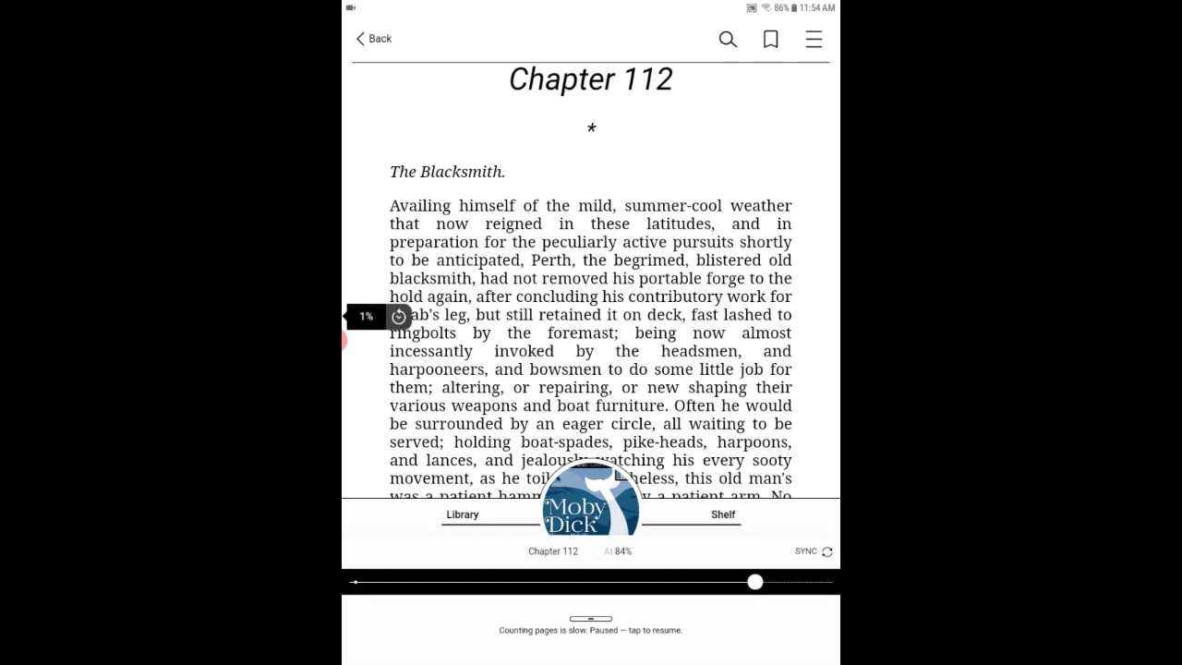
Leave the reader and scroll the Shelf's loans, including Moby Dick under Reading now.
{"action": "left_click", "coordinate": [461, 514]}
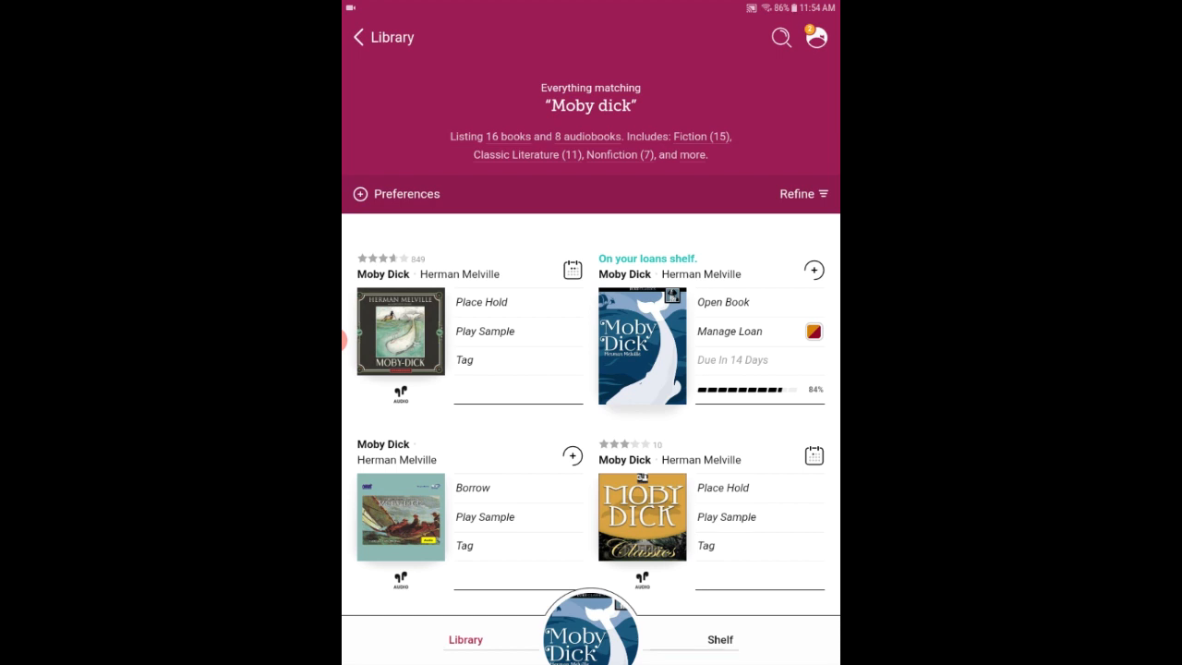
{"action": "left_click", "coordinate": [719, 638]}
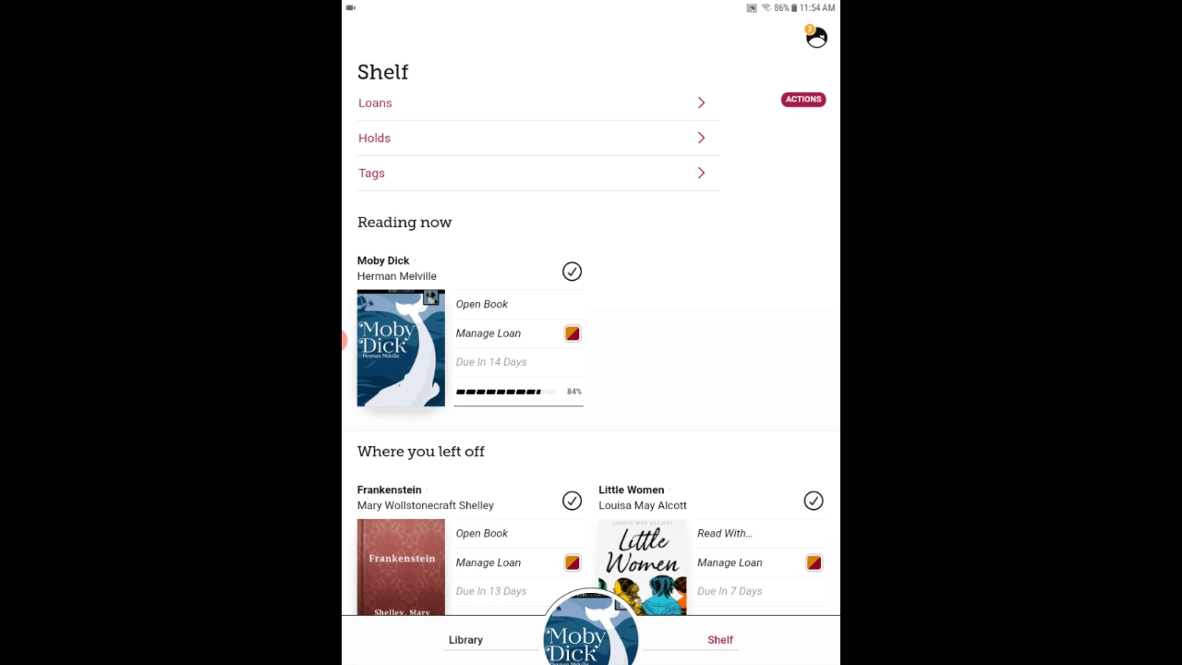
{"action": "scroll", "scroll_direction": "down", "scroll_amount": 3}
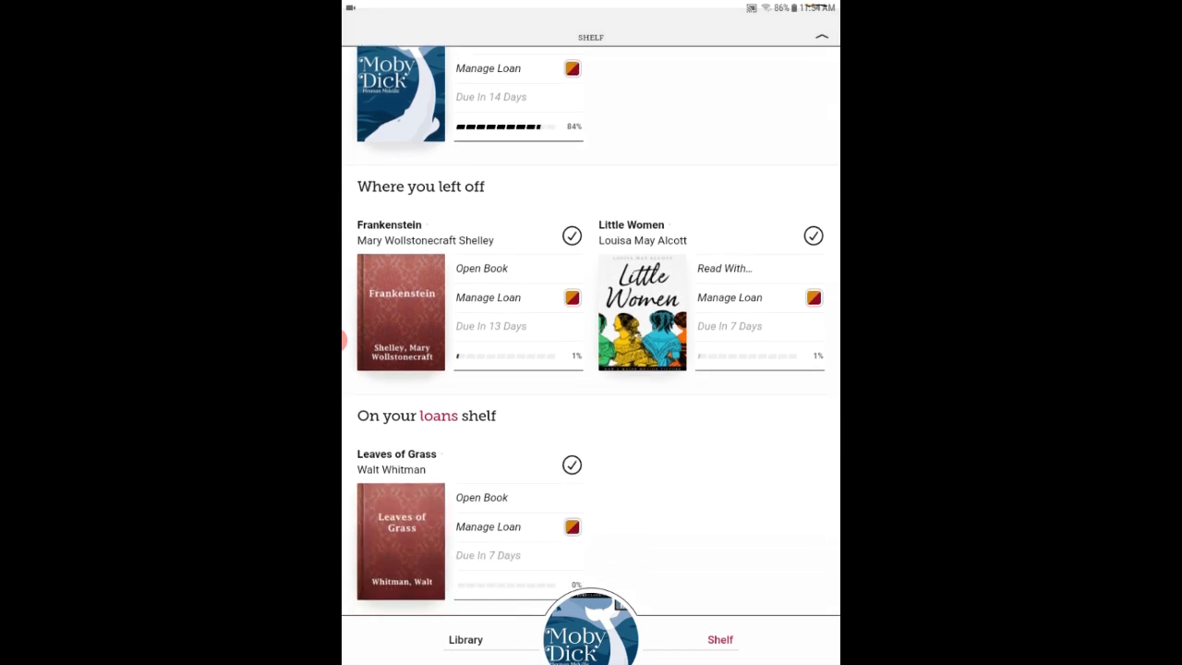
{"action": "scroll", "scroll_direction": "down", "scroll_amount": 3}
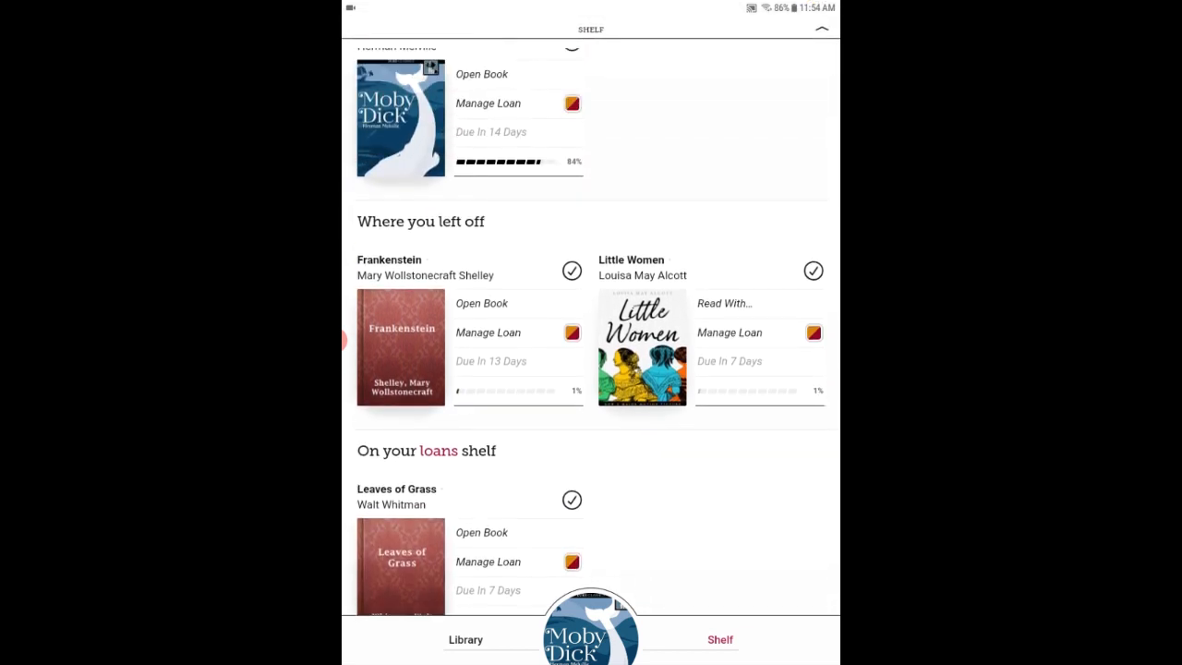